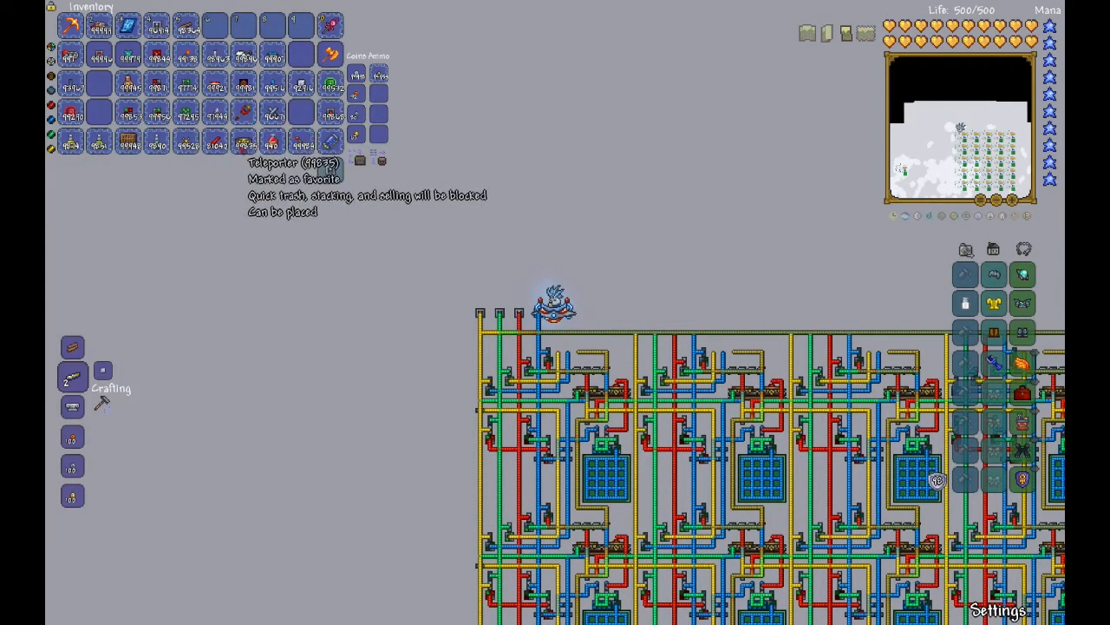
- Close the inventory to show the wired teleporter grid with the Rod of Discord held
key(escape)
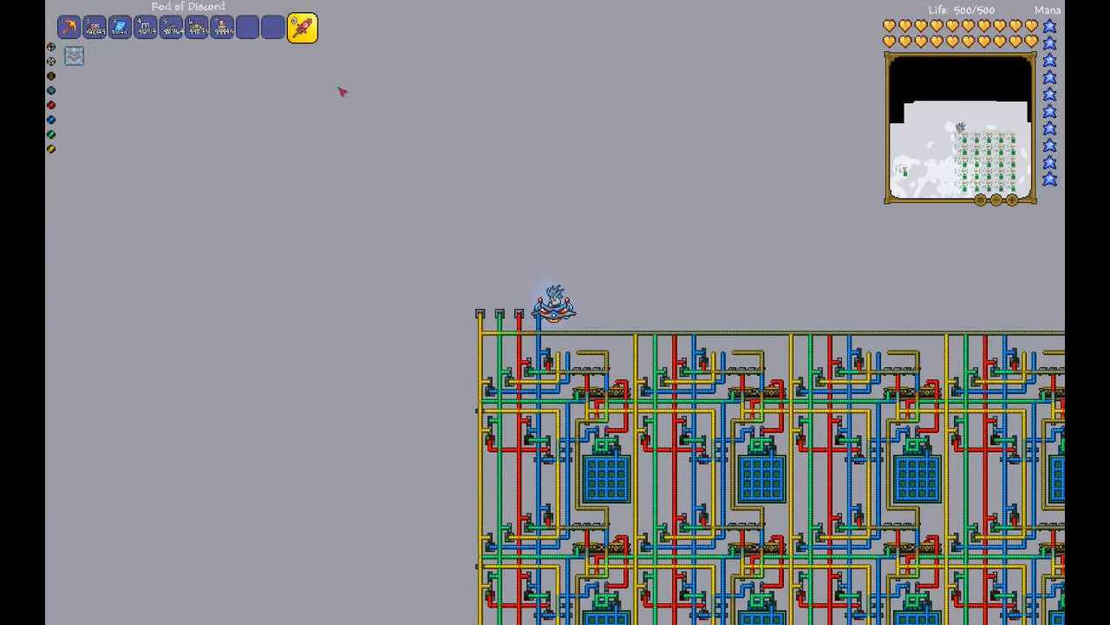